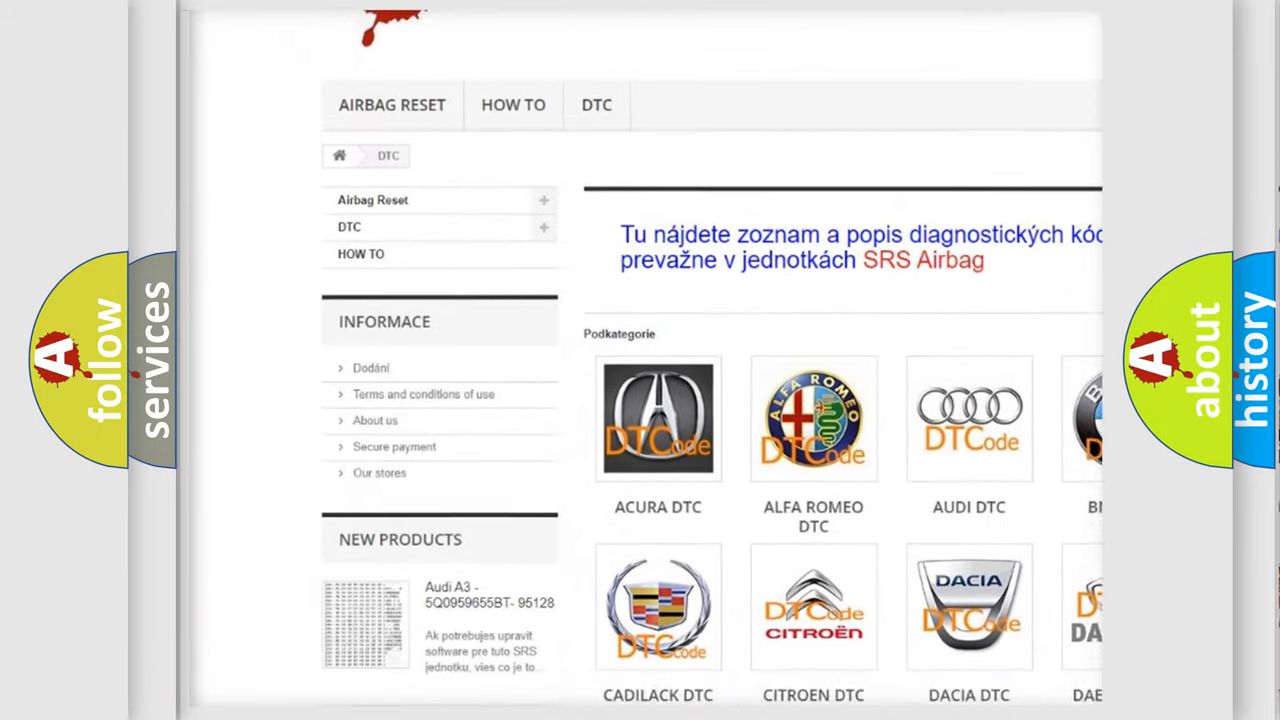
Scroll down the DTC category page to reveal the full grid of car-make logos, including Infiniti.
{"action": "scroll", "scroll_direction": "down", "scroll_amount": 3}
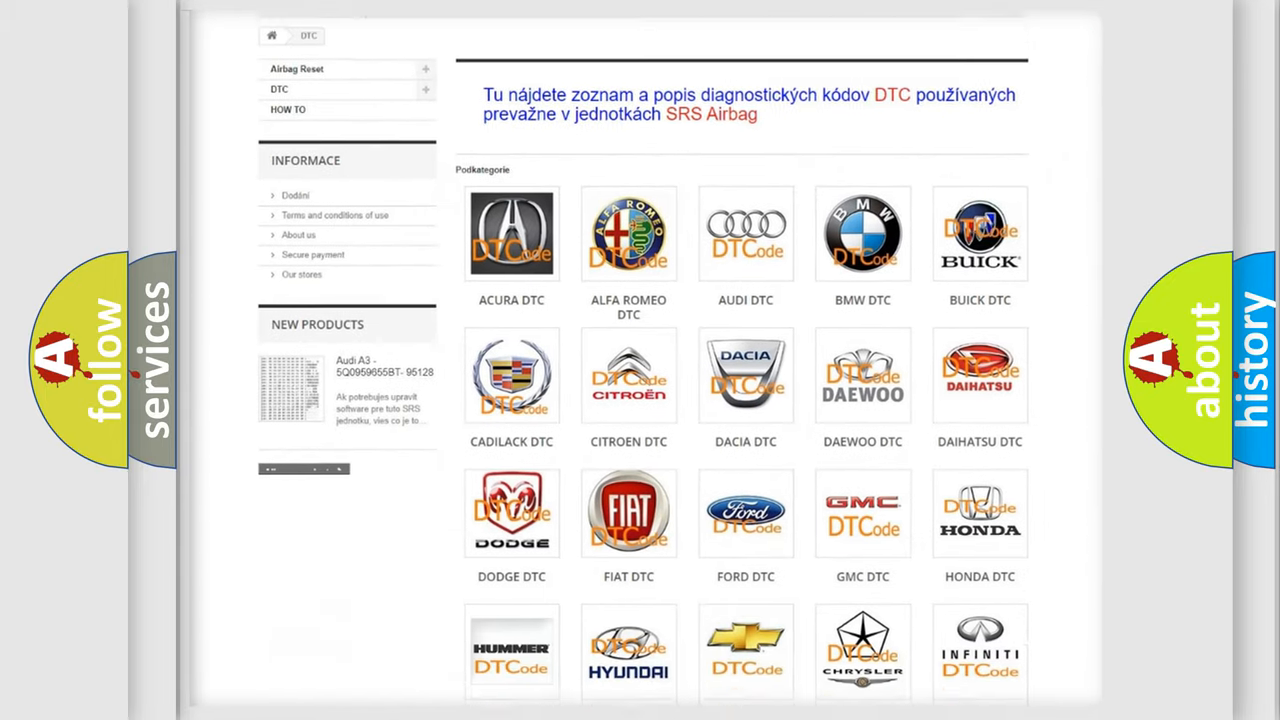
{"action": "scroll", "scroll_direction": "down", "scroll_amount": 3}
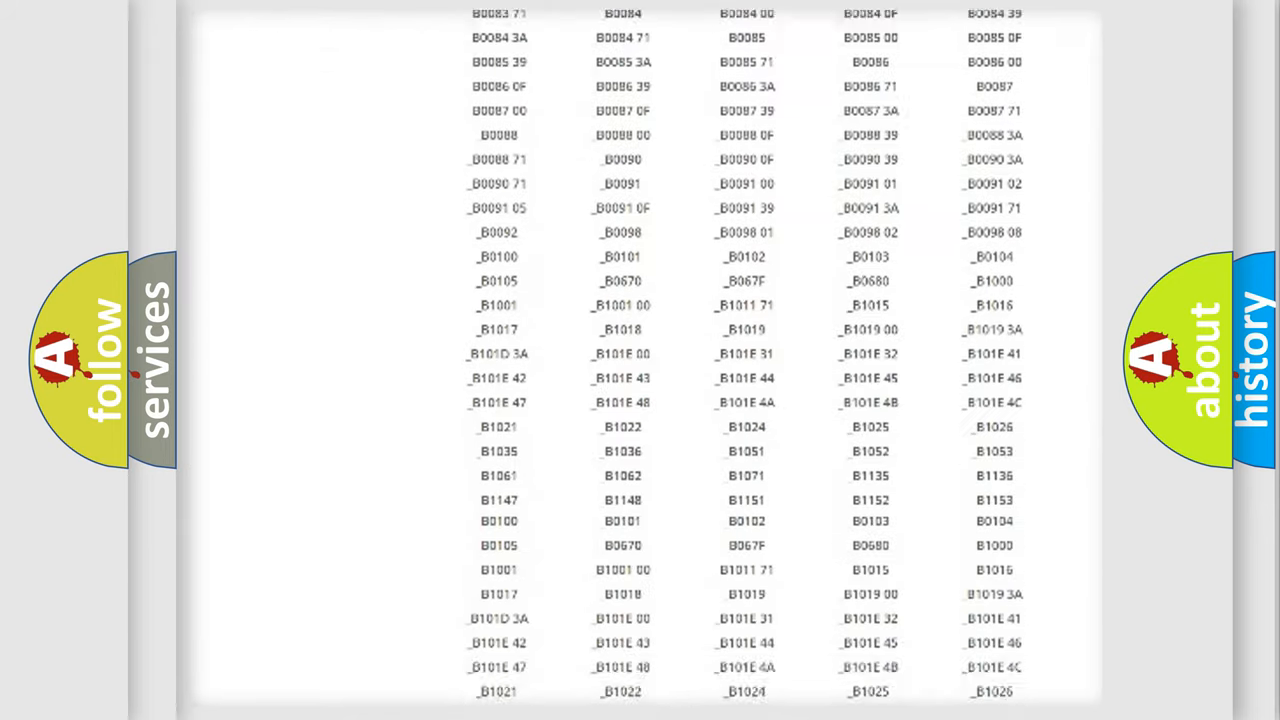
Scroll through the long list of B-series airbag diagnostic trouble codes.
{"action": "scroll", "scroll_direction": "up", "scroll_amount": 3}
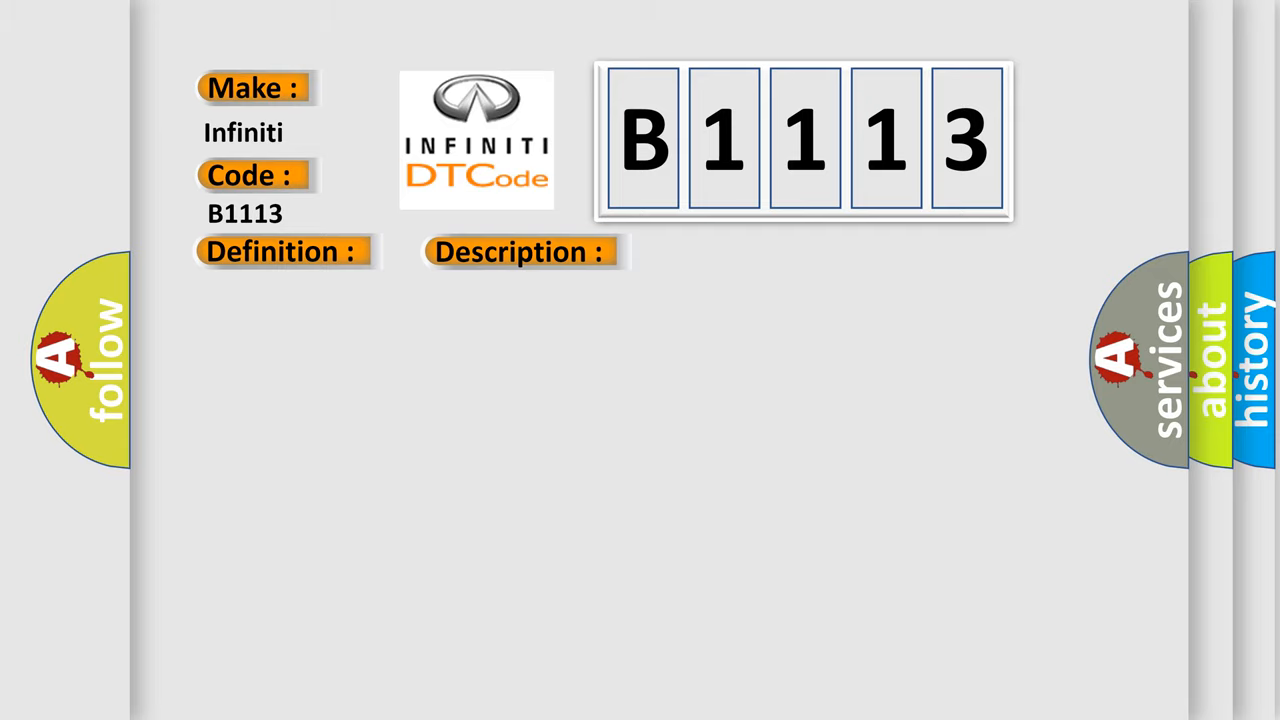
Advance the B1113 card to show the Cause section with its five numbered fixes.
{"action": "left_click", "coordinate": [735, 251]}
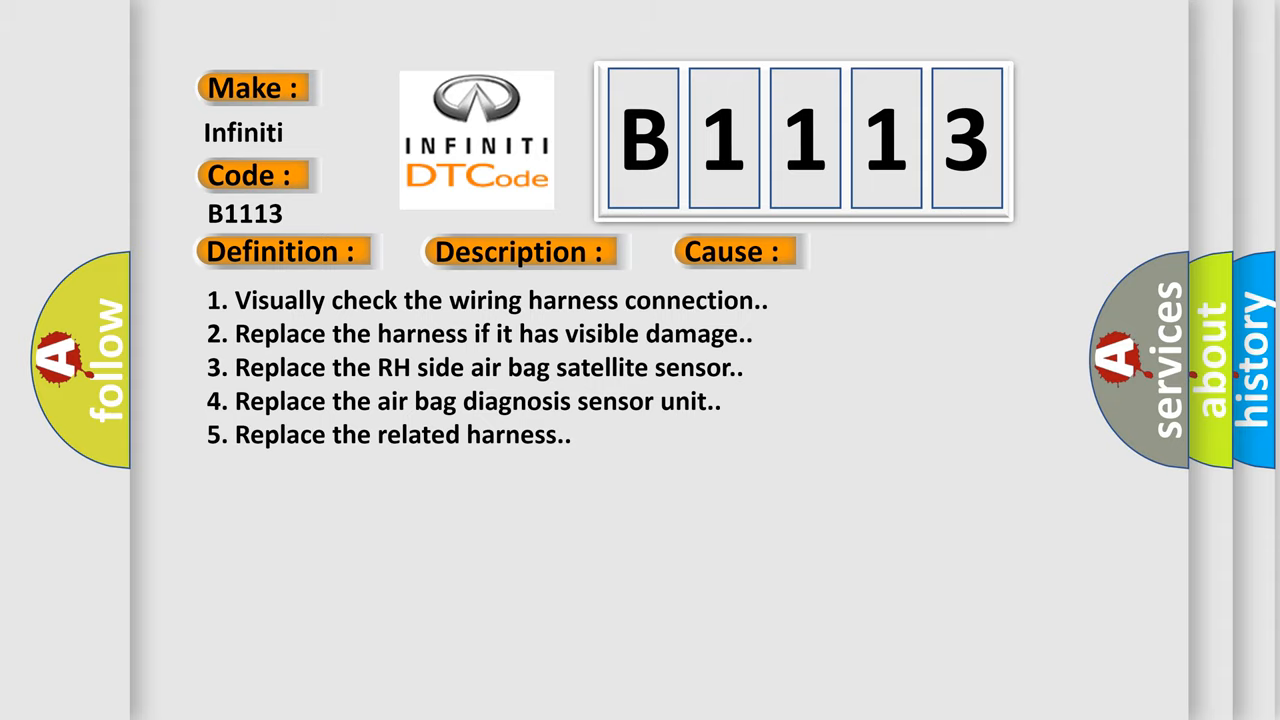